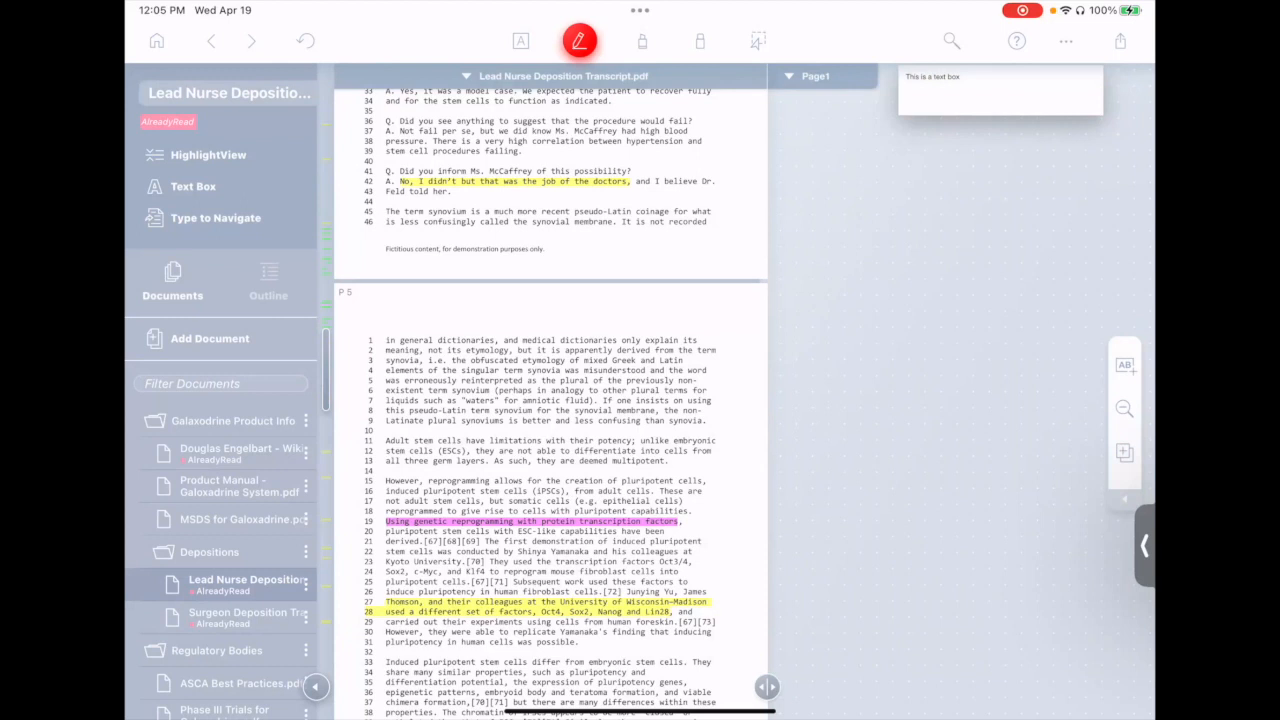
{"action": "mouse_move", "coordinate": [488, 337]}
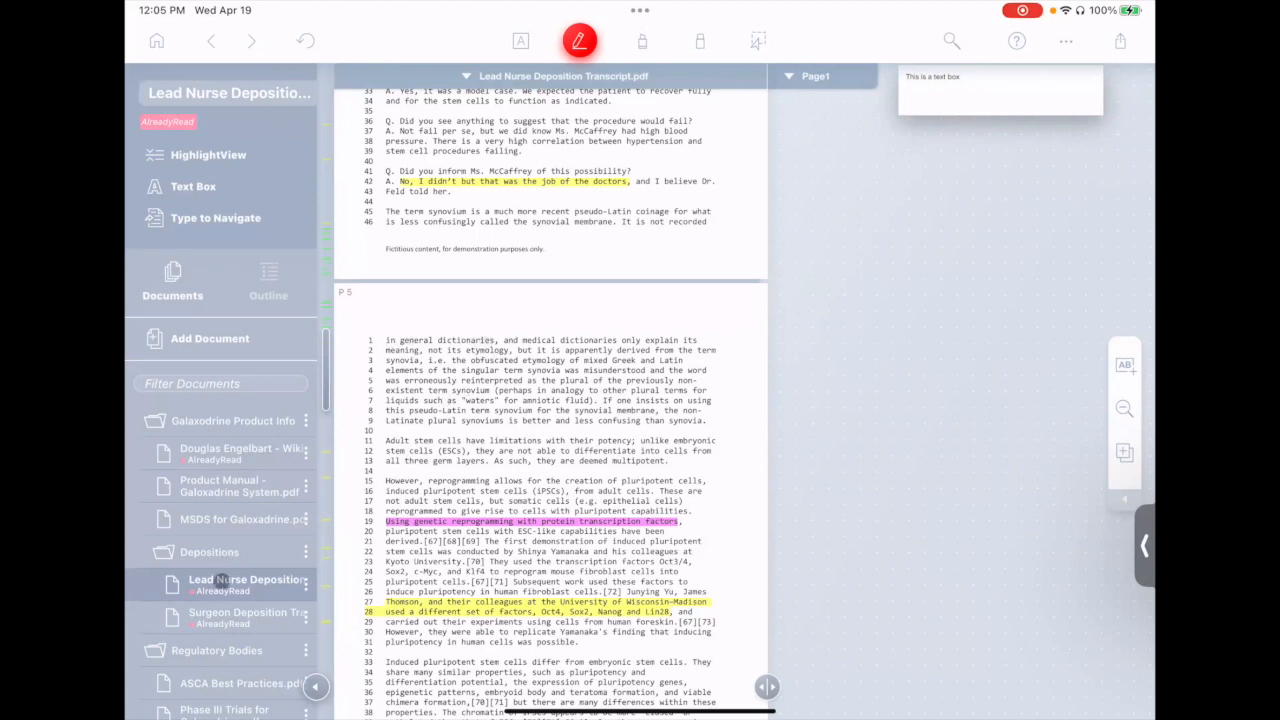
Copy a link to the page 5 Greek etymology passage and add it to the text box as 'My link'.
{"action": "scroll", "scroll_direction": "up", "scroll_amount": 3}
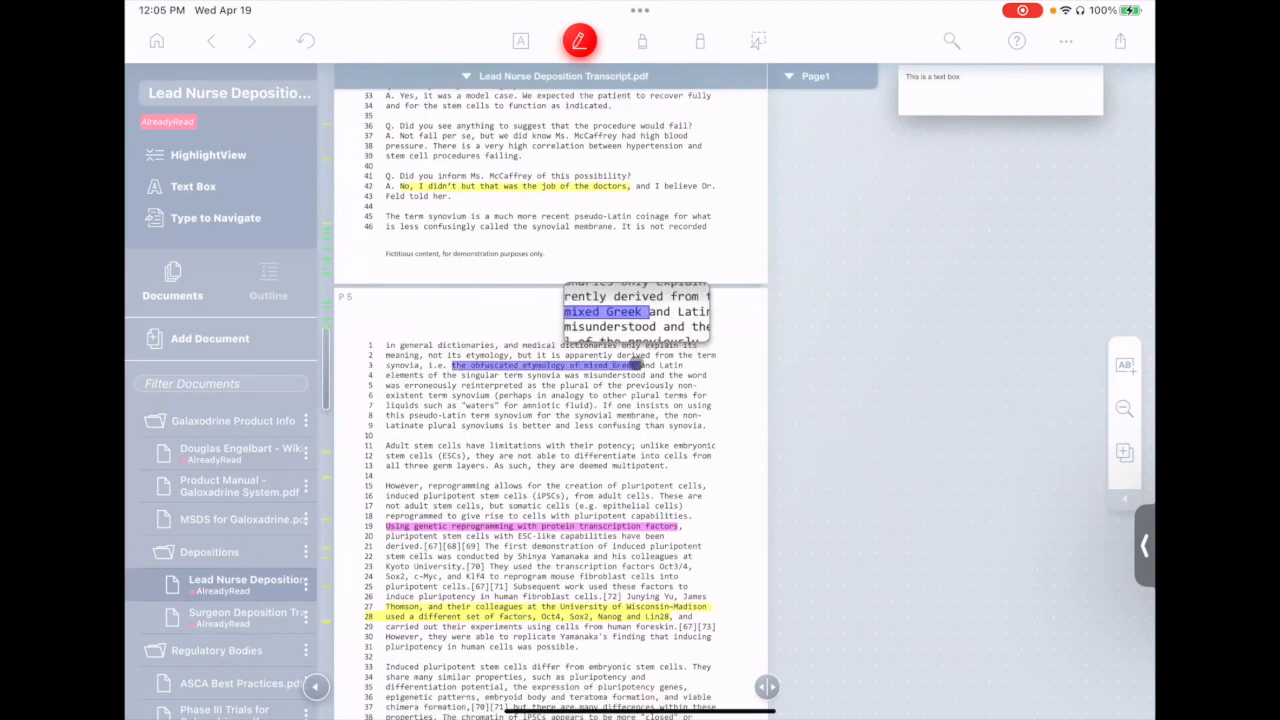
{"action": "left_click", "coordinate": [550, 365]}
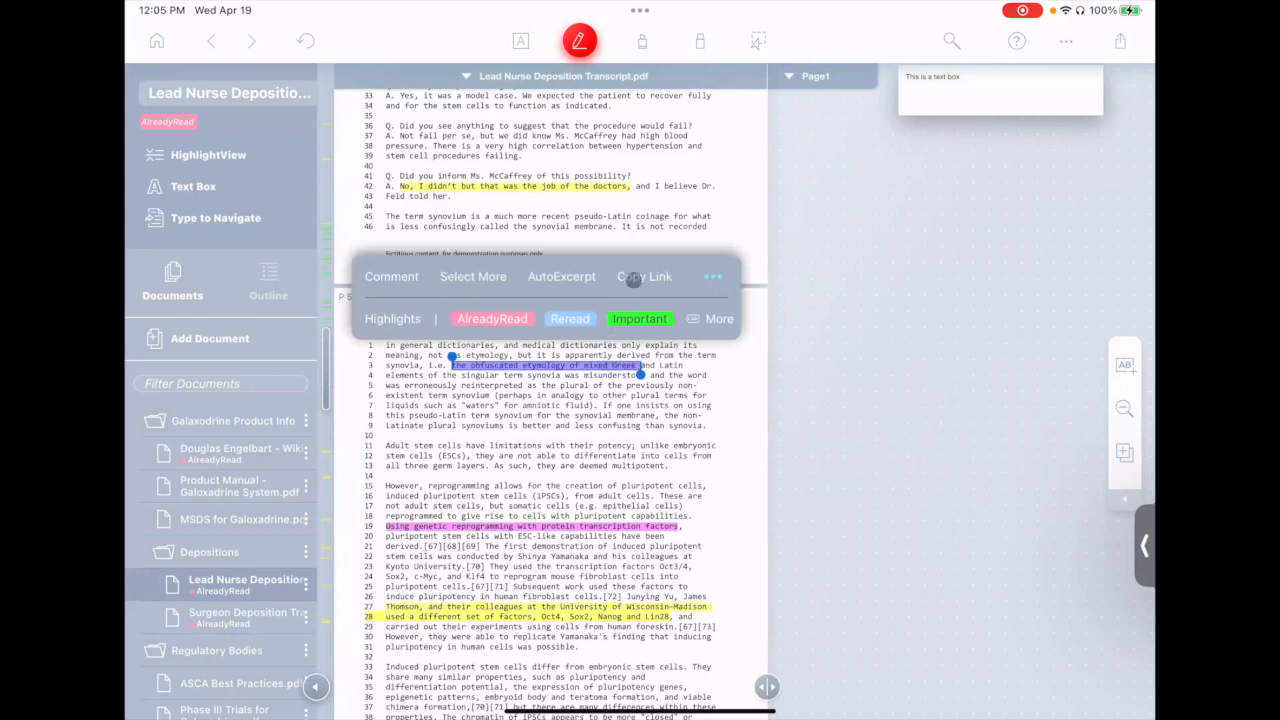
{"action": "left_click", "coordinate": [908, 247]}
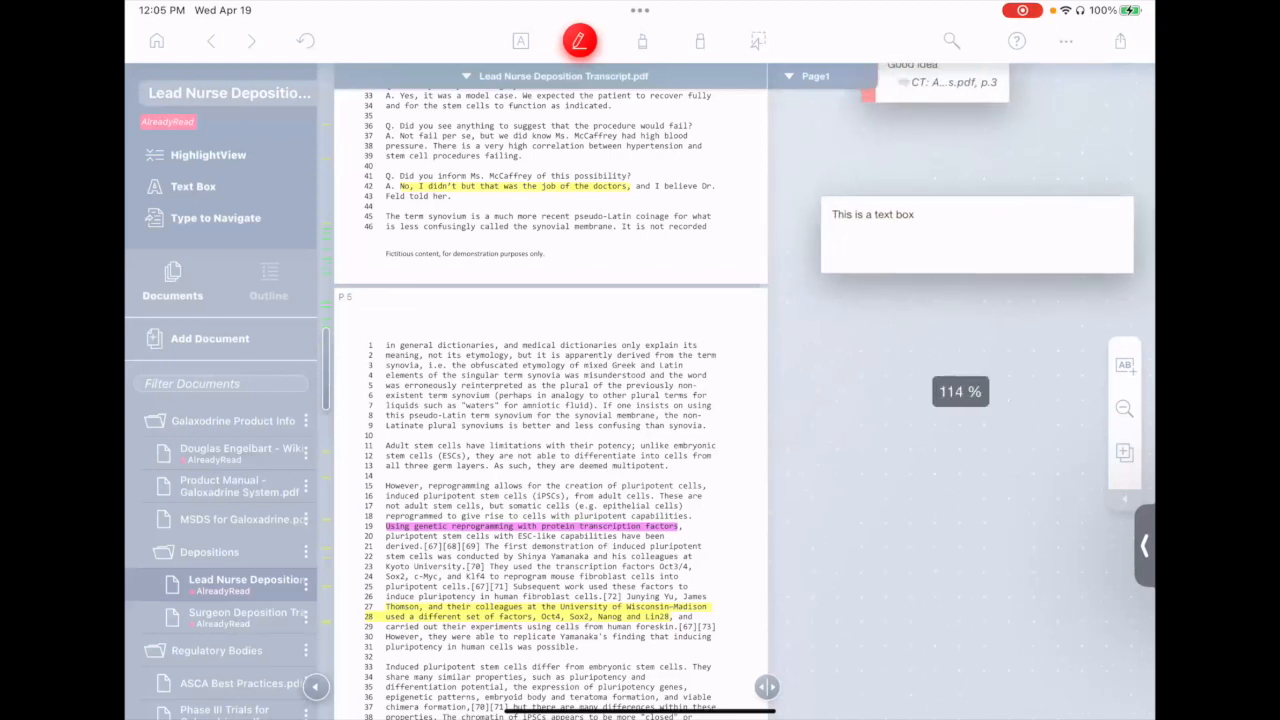
{"action": "left_click", "coordinate": [975, 233]}
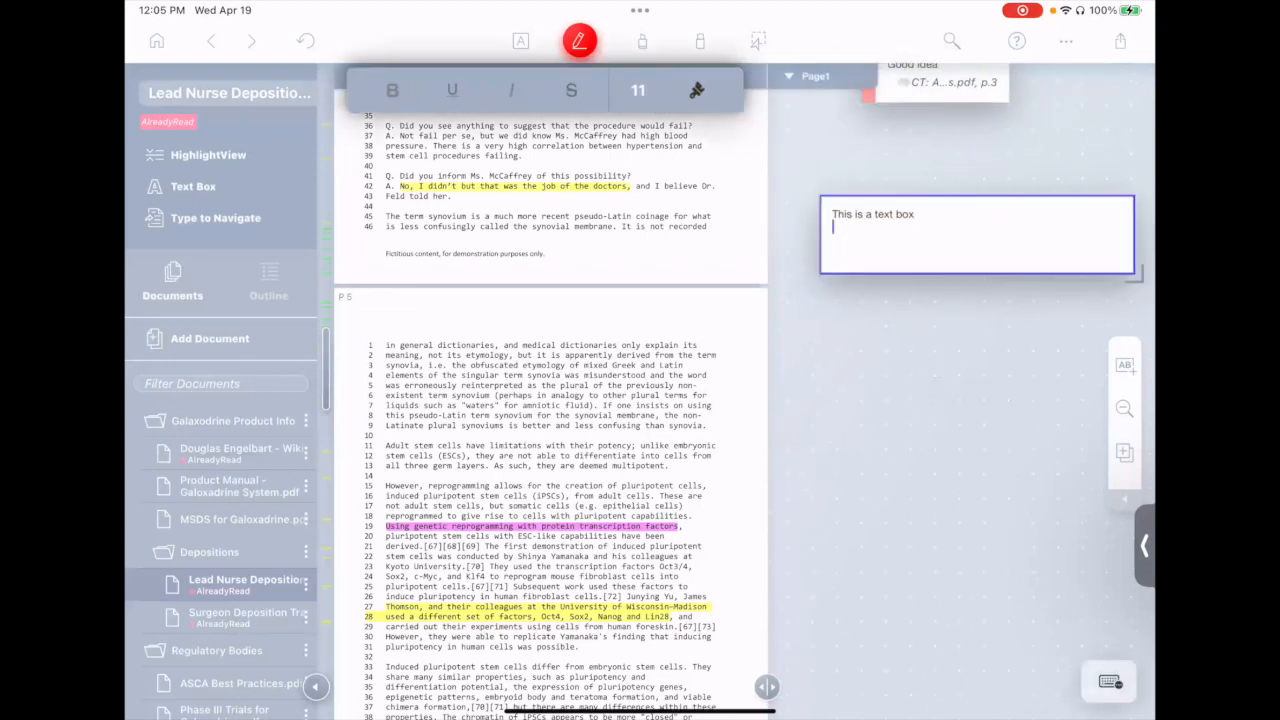
{"action": "type", "text": "My lin"}
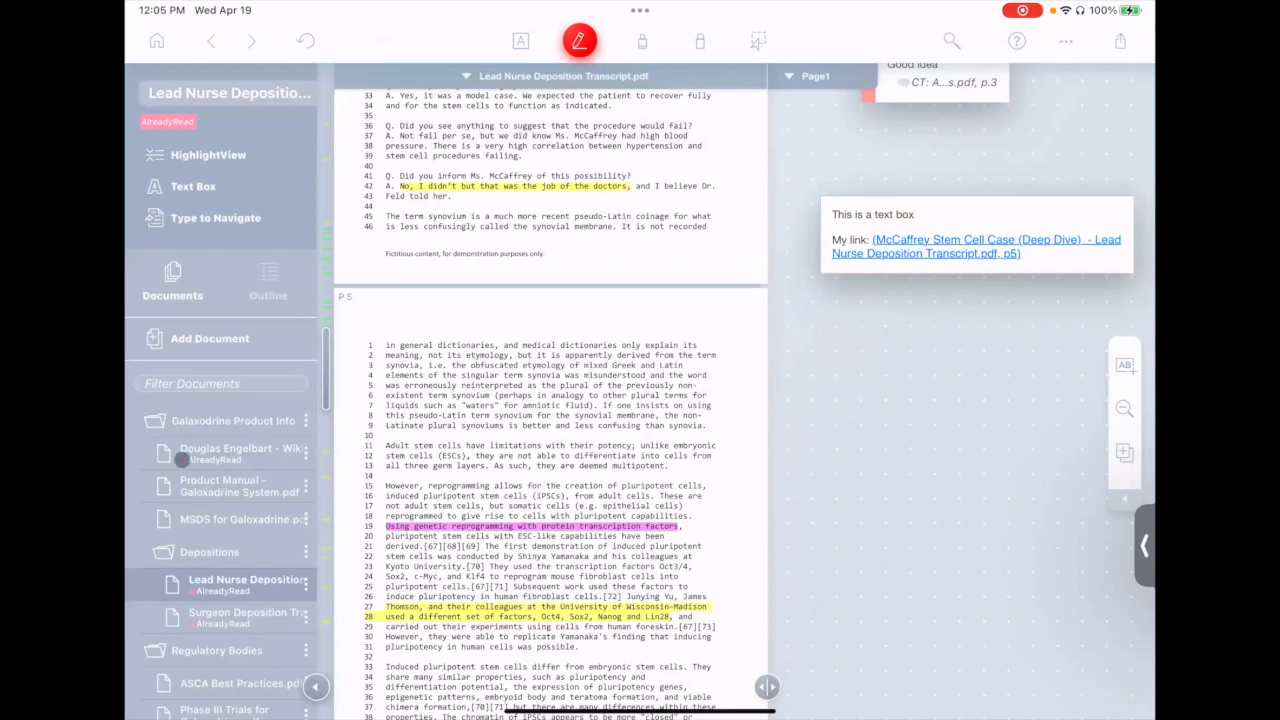
{"action": "left_click", "coordinate": [241, 452]}
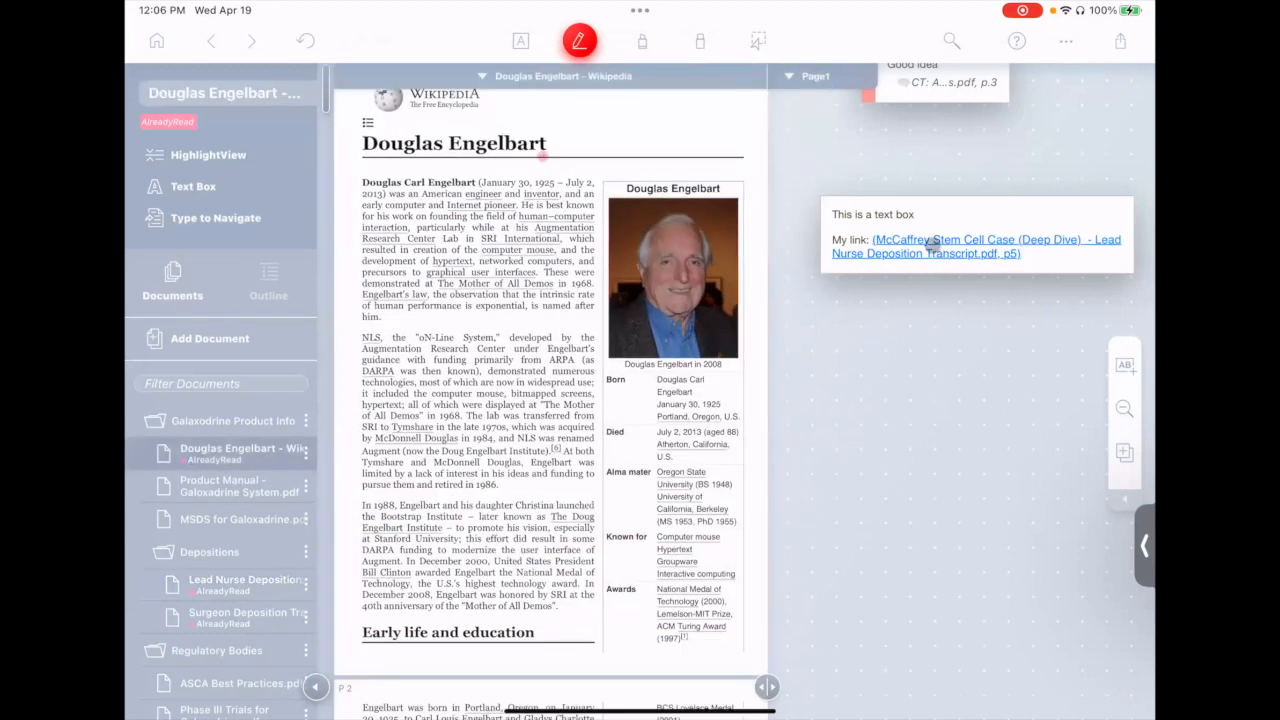
{"action": "left_click", "coordinate": [995, 239]}
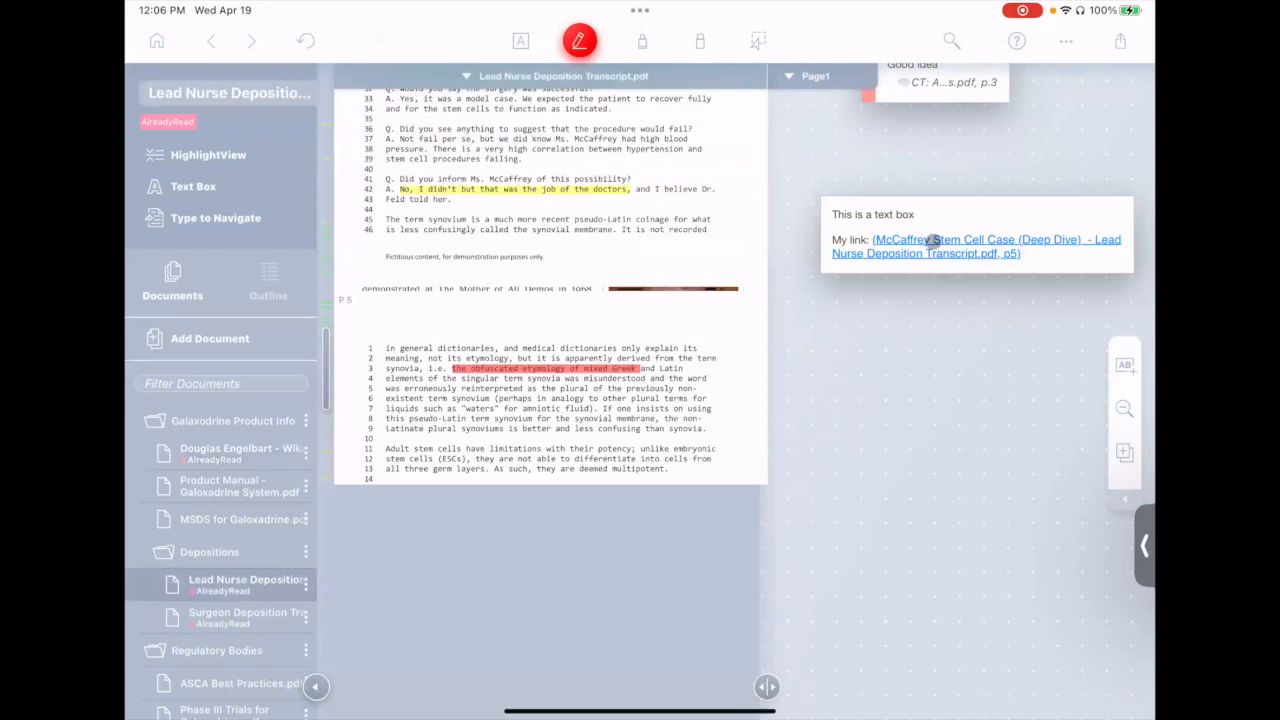
{"action": "scroll", "scroll_direction": "down", "scroll_amount": 3}
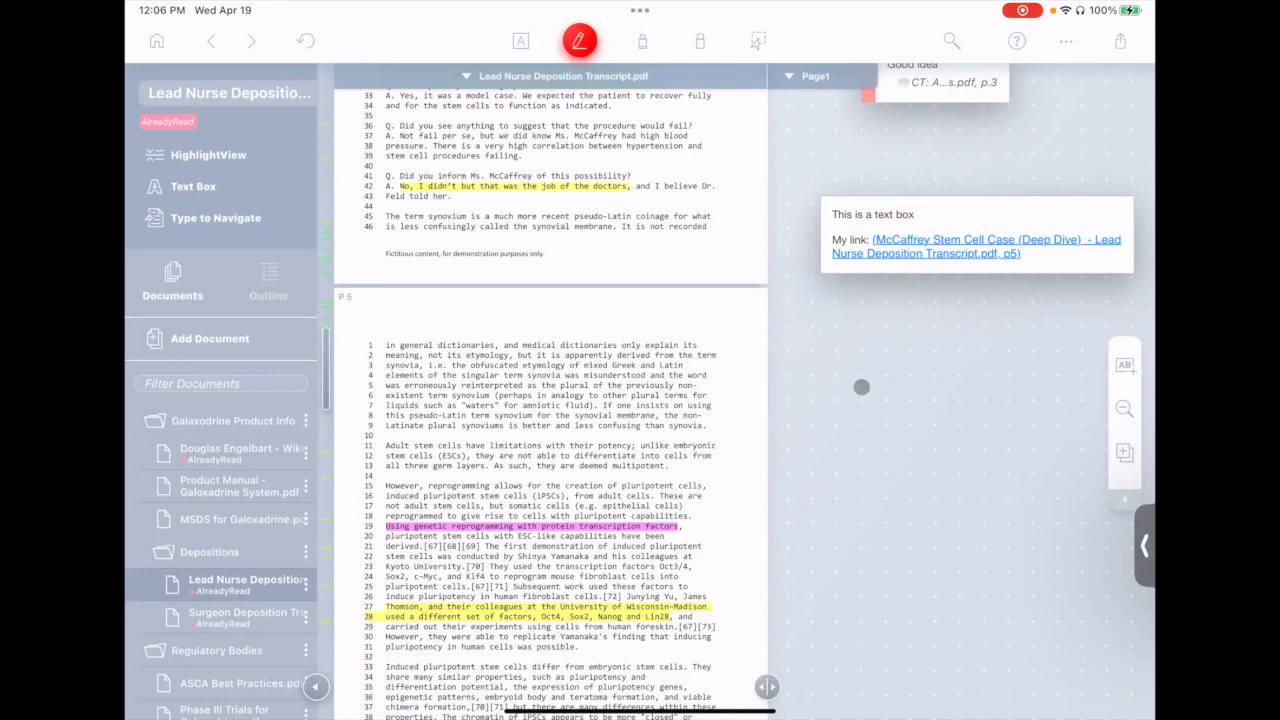
{"action": "mouse_move", "coordinate": [862, 387]}
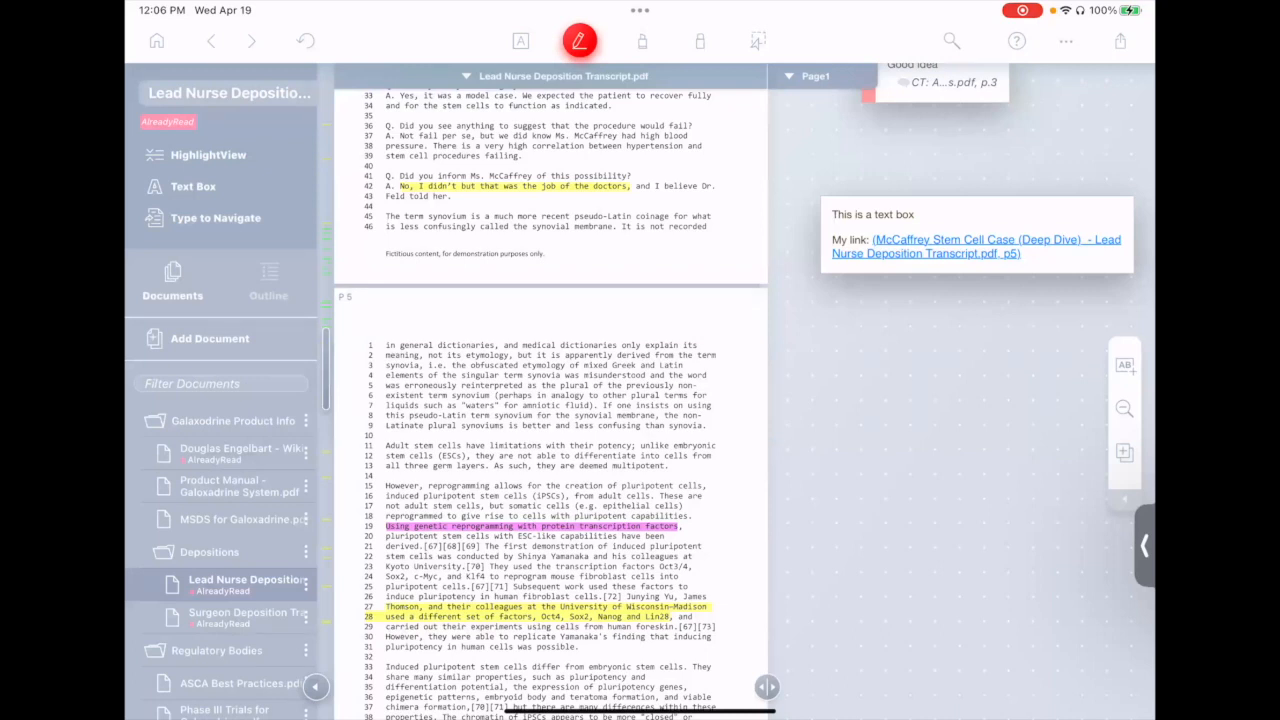
{"action": "scroll", "scroll_direction": "up", "scroll_amount": 3}
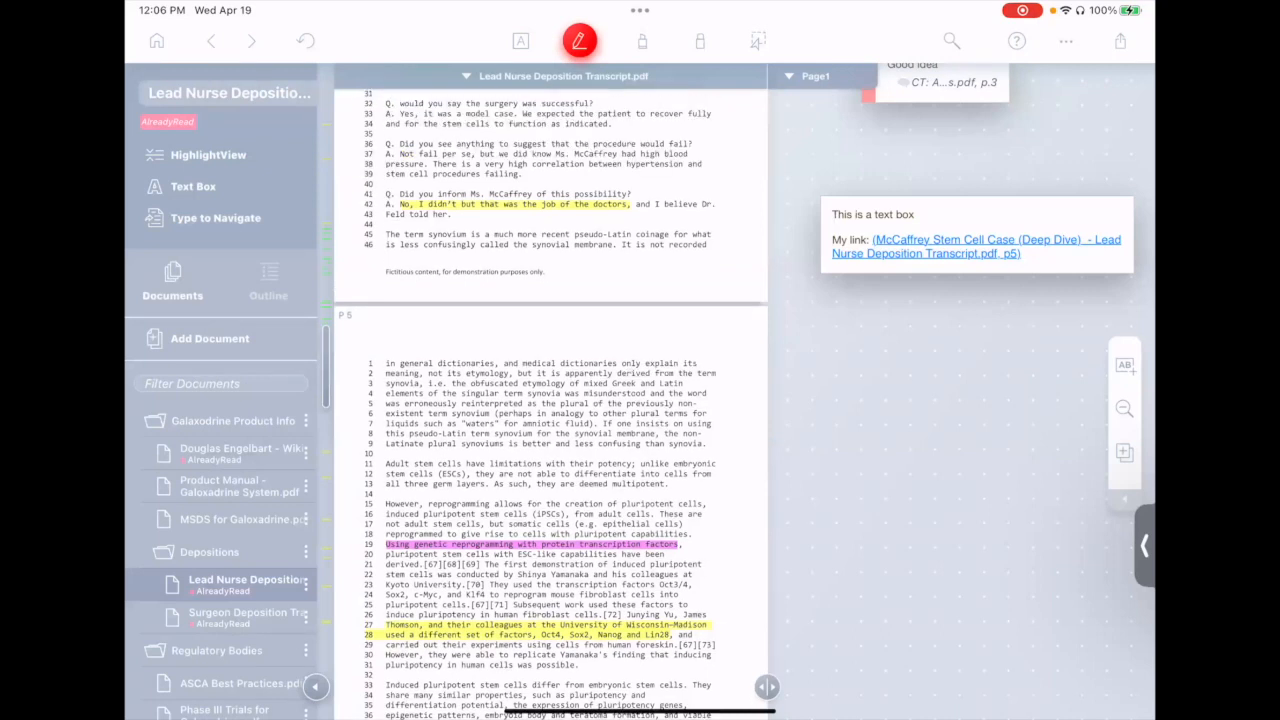
Copy one link to three passages in both depositions and add it to the text box as 'Link to 3 things'.
{"action": "scroll", "scroll_direction": "up", "scroll_amount": 3}
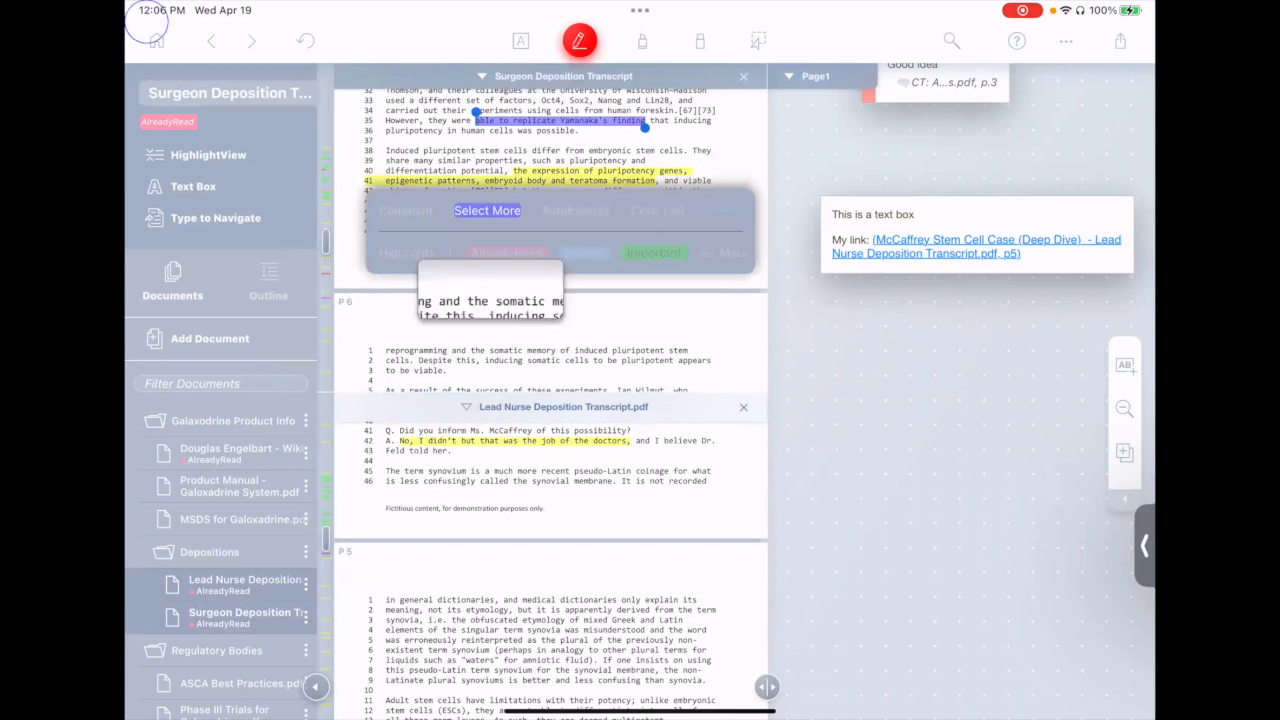
{"action": "left_click", "coordinate": [487, 210]}
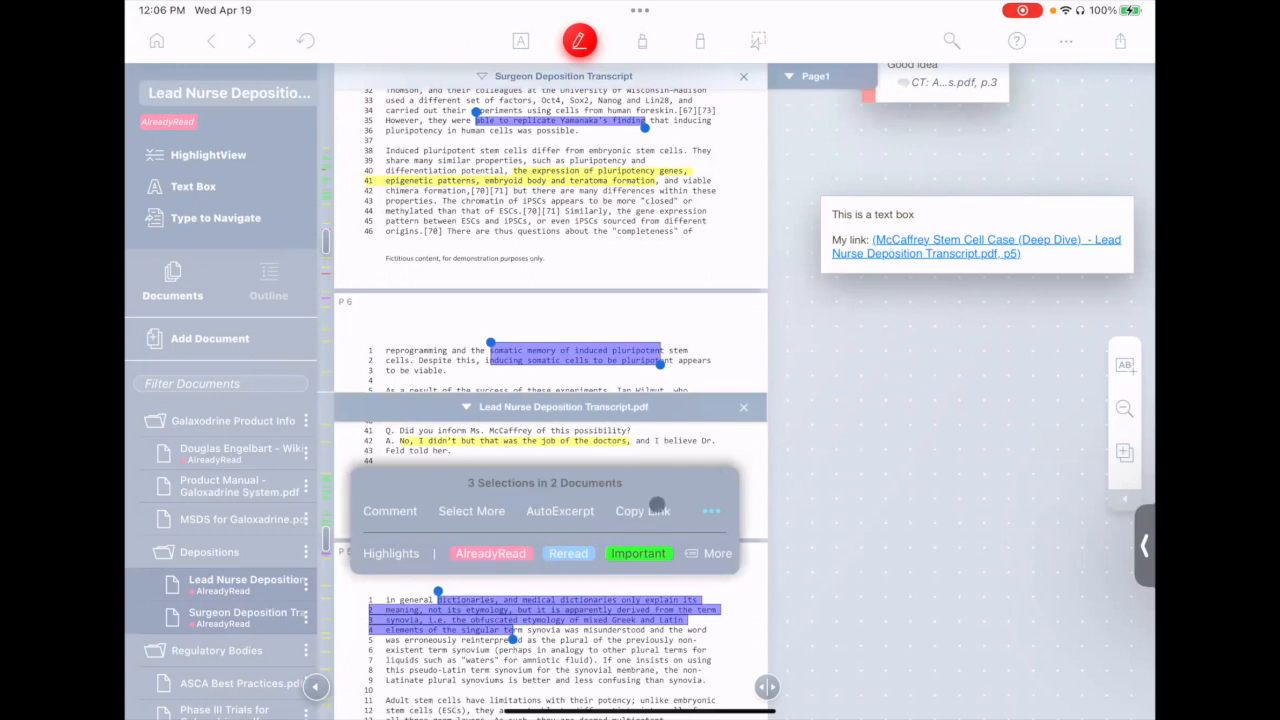
{"action": "left_click", "coordinate": [642, 511]}
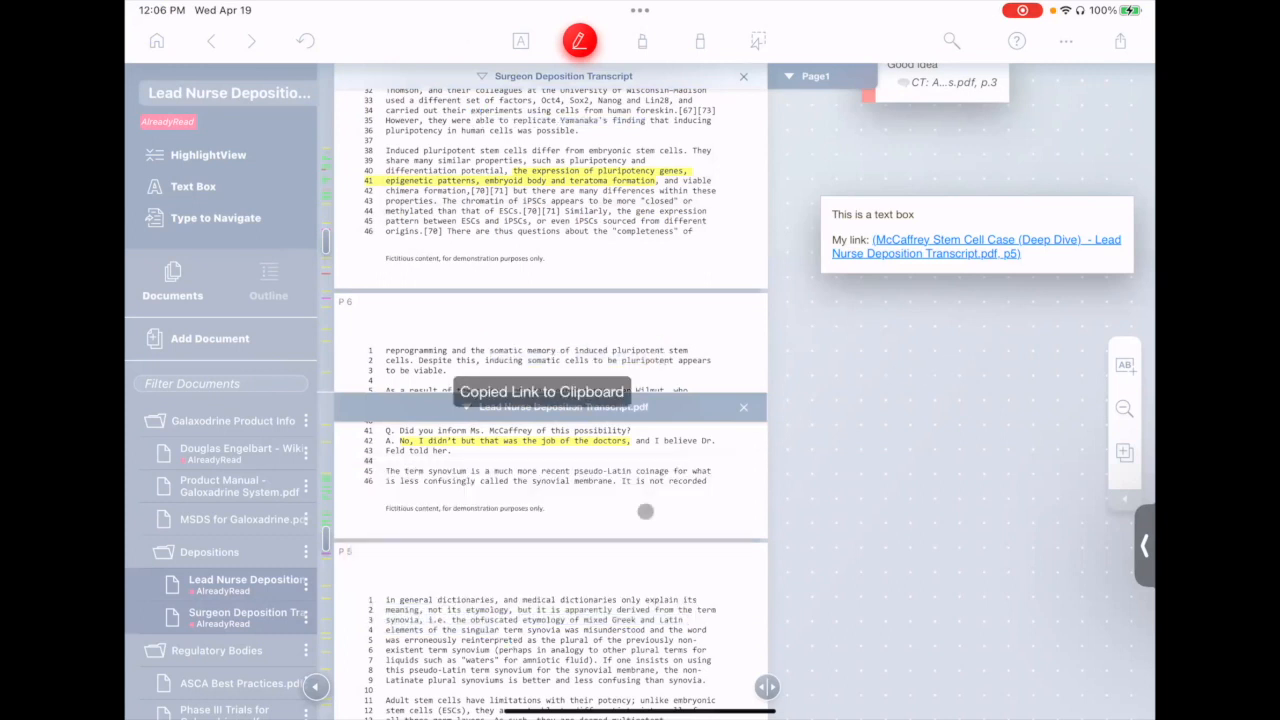
{"action": "left_click", "coordinate": [975, 247]}
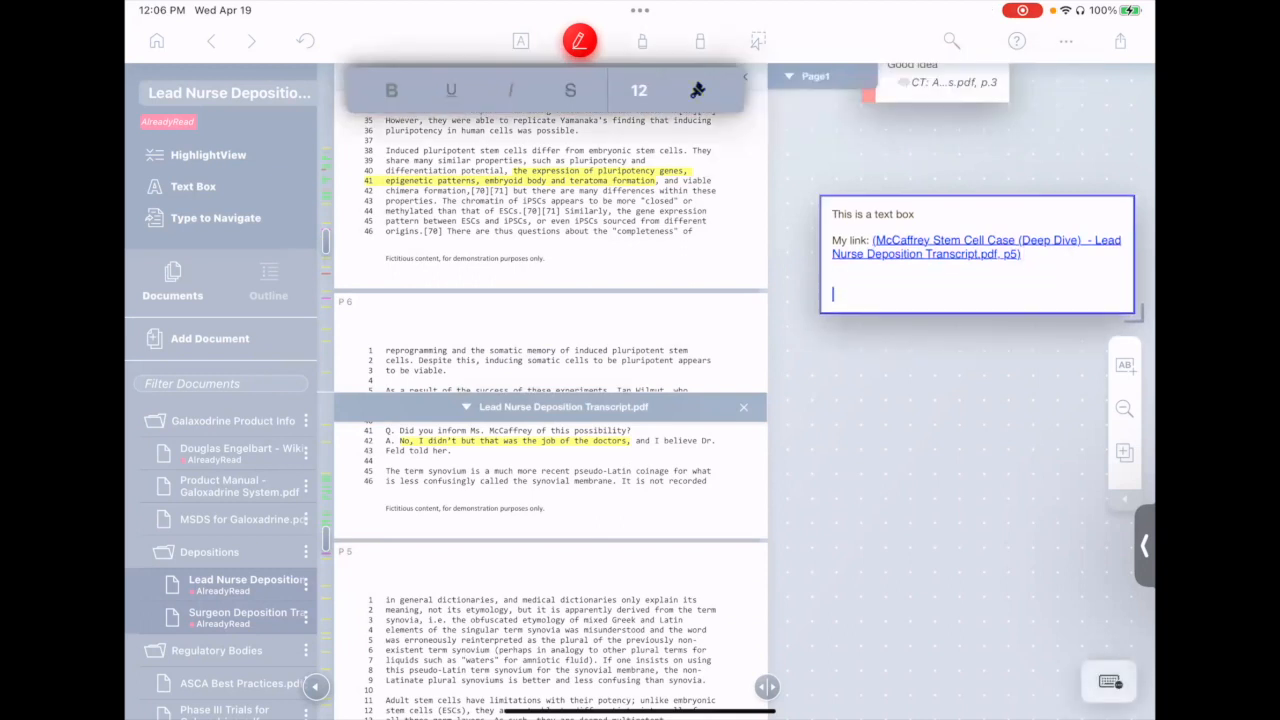
{"action": "type", "text": "Link to 3 things"}
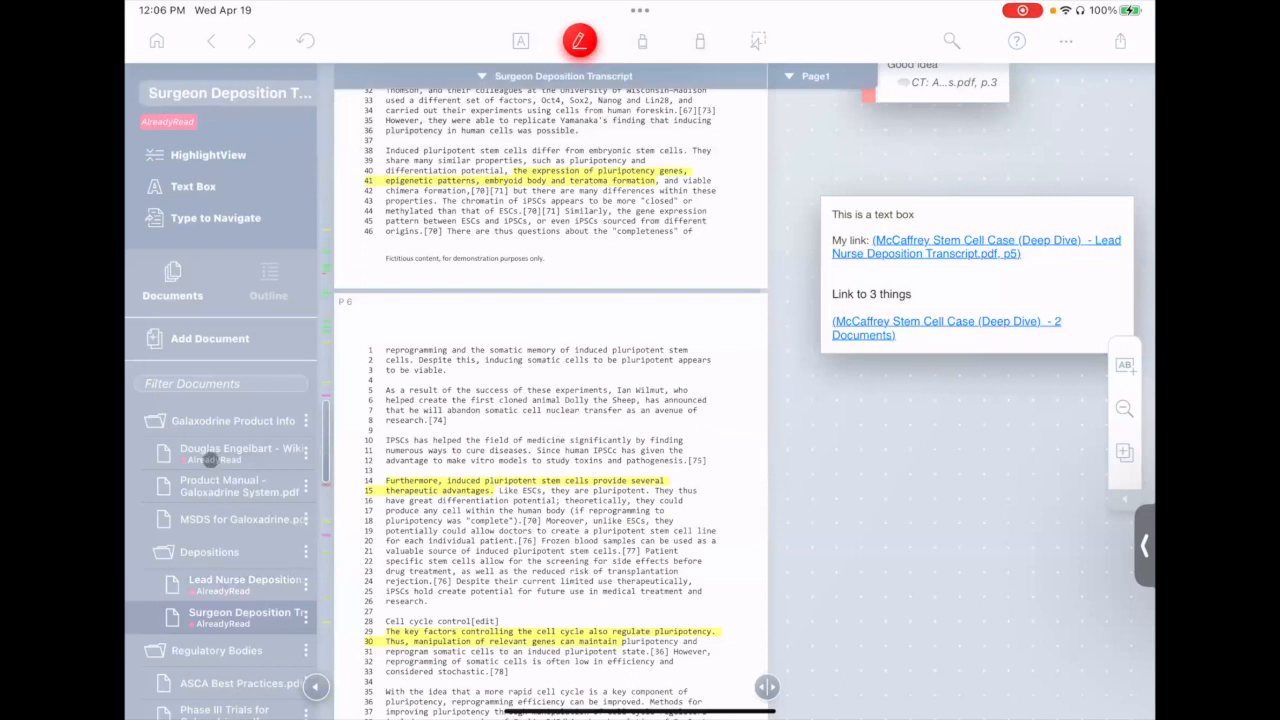
From the Engelbart article, follow the three-passage link, then close the Lead Nurse Deposition pane.
{"action": "left_click", "coordinate": [240, 453]}
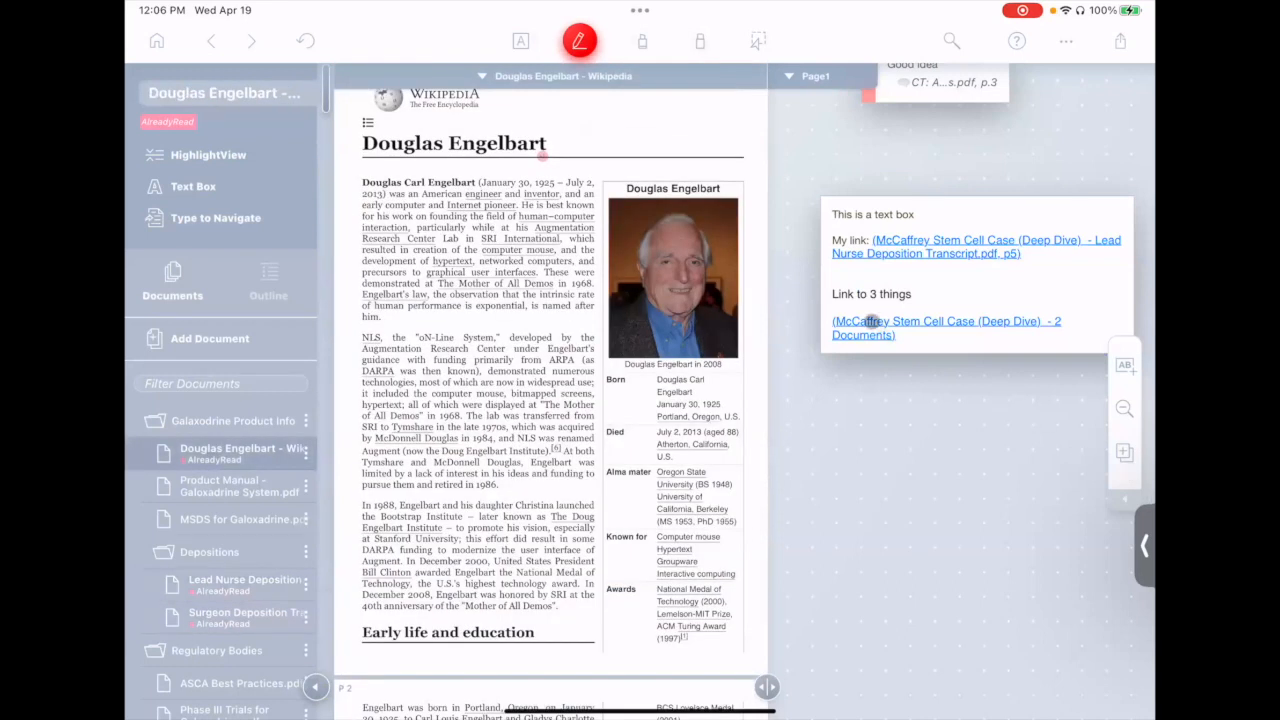
{"action": "left_click", "coordinate": [975, 246]}
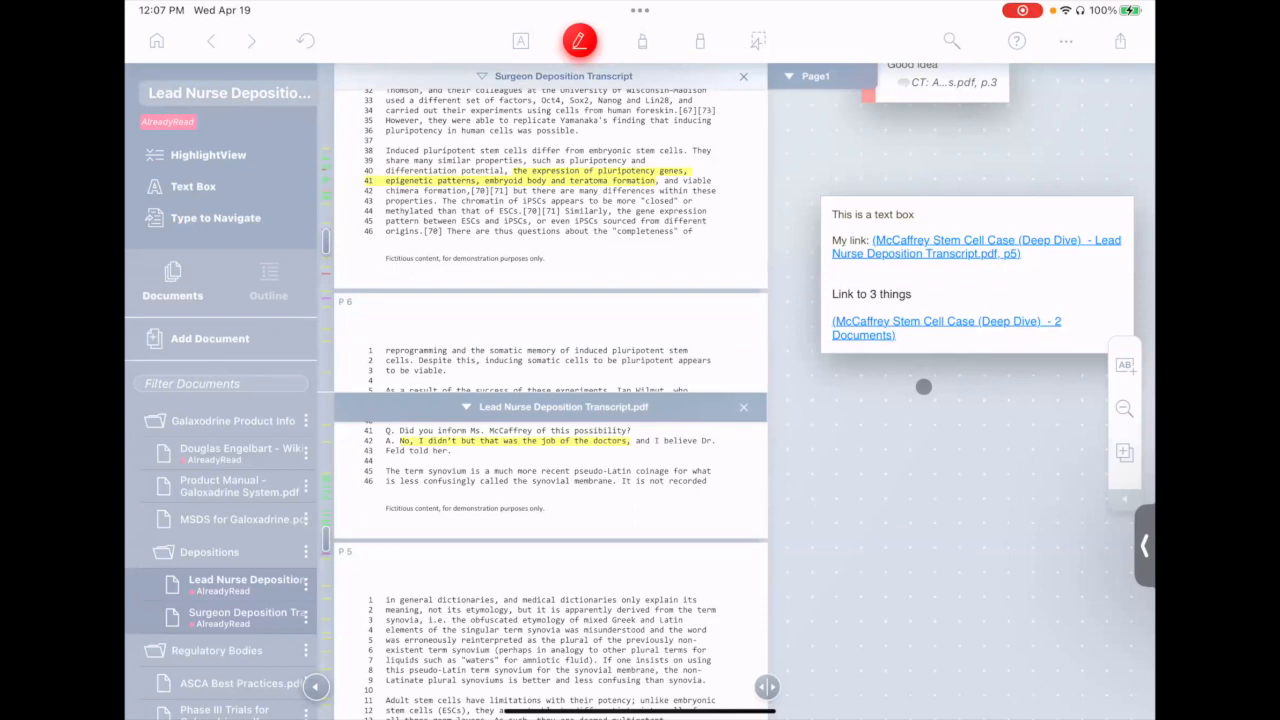
{"action": "left_click", "coordinate": [744, 407]}
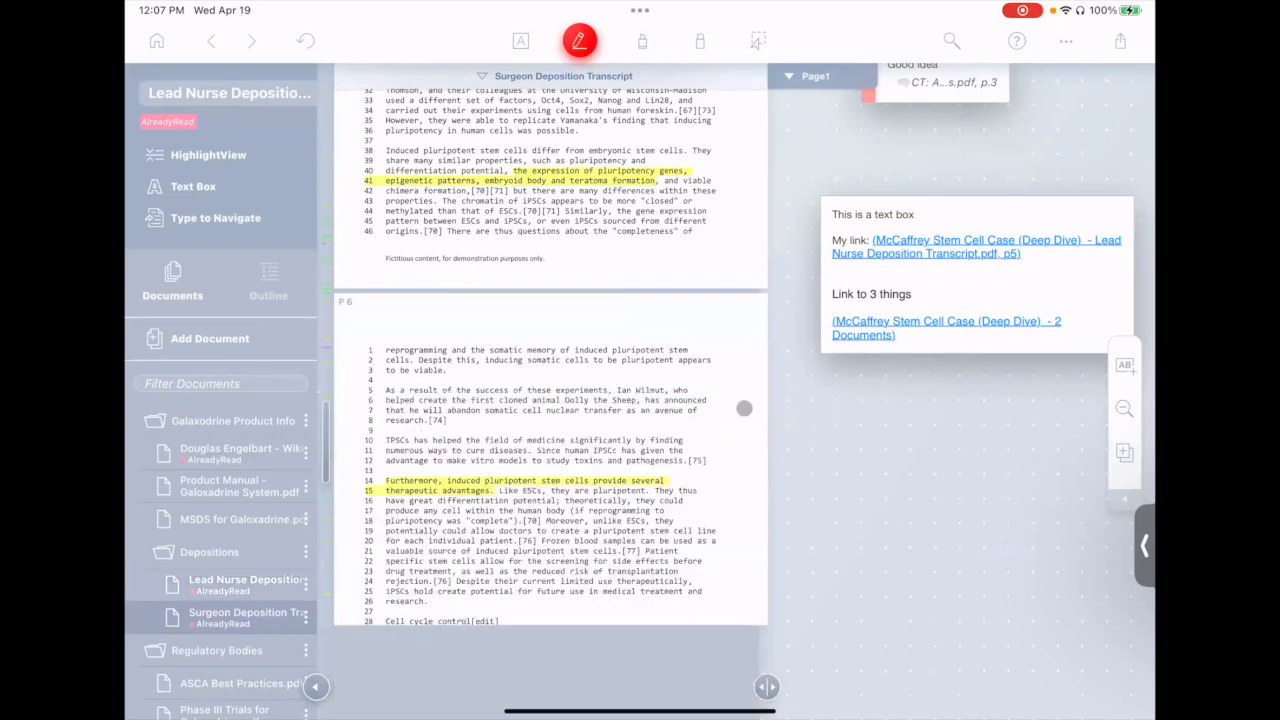
{"action": "scroll", "scroll_direction": "down", "scroll_amount": 3}
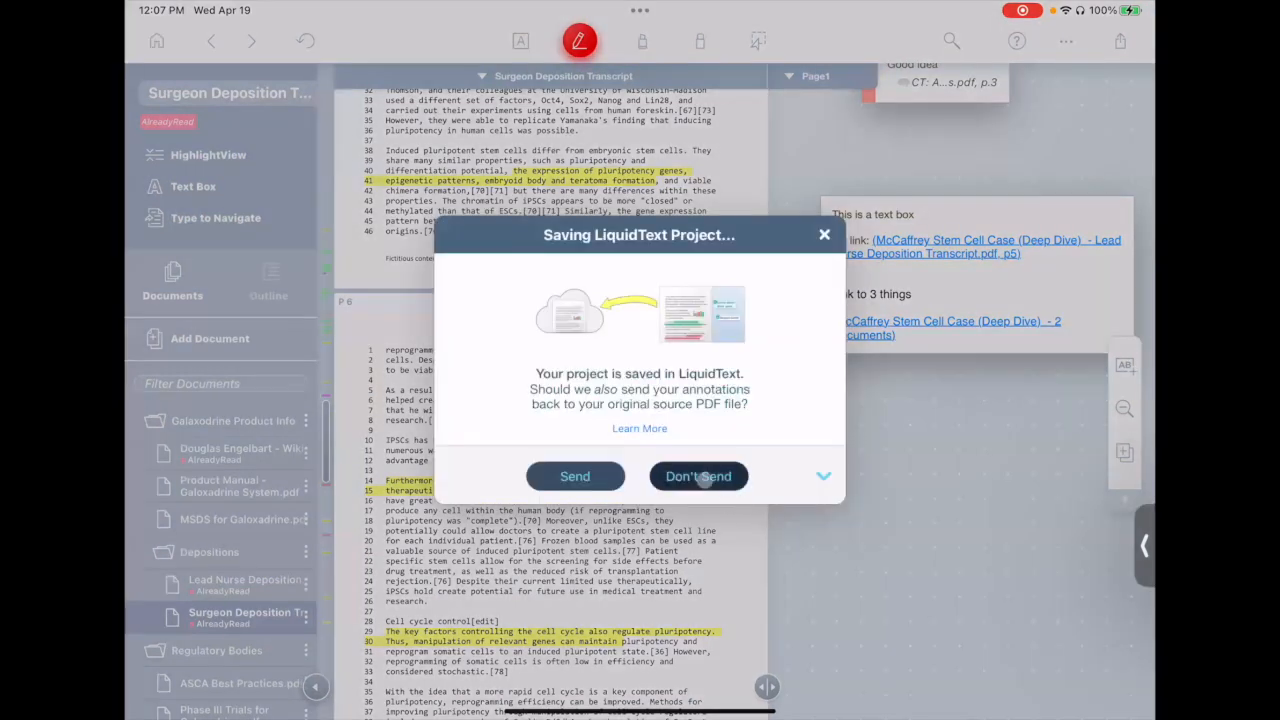
Save without sending annotations, open Cupcake Shop Market Research, and follow the link to the Galaxodrine manual.
{"action": "left_click", "coordinate": [698, 476]}
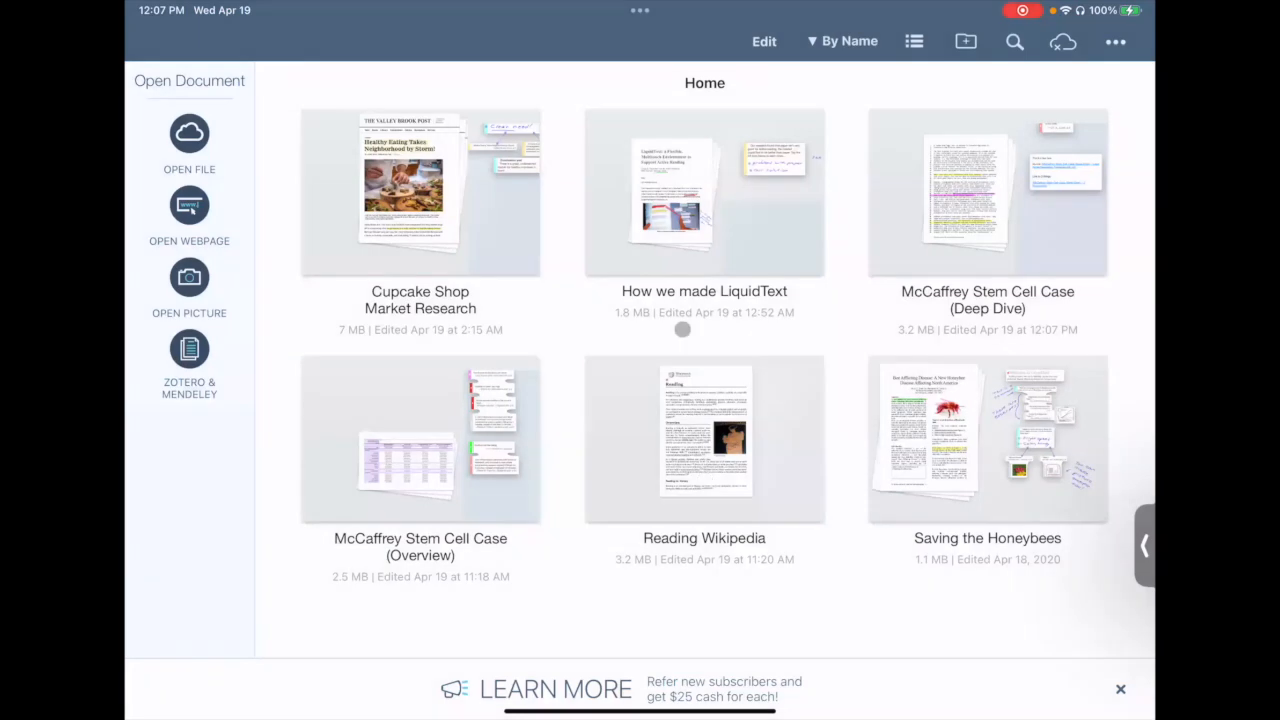
{"action": "left_click", "coordinate": [420, 192]}
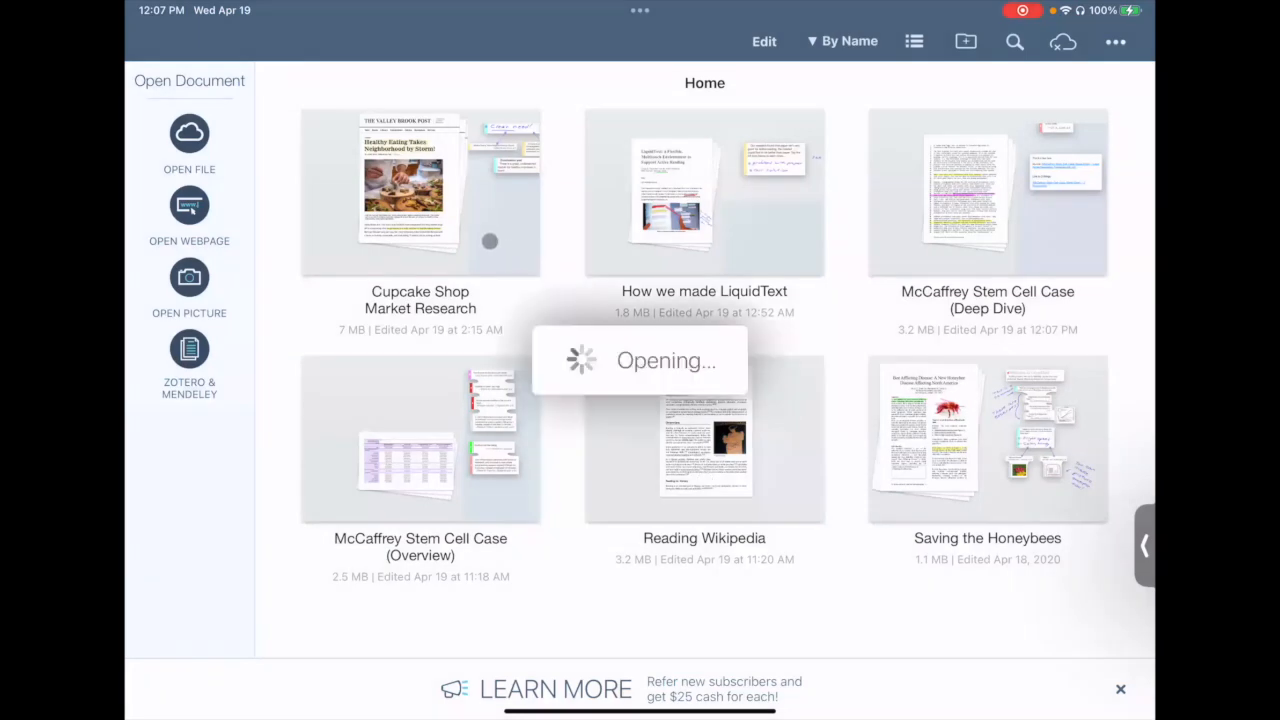
{"action": "left_click", "coordinate": [420, 192]}
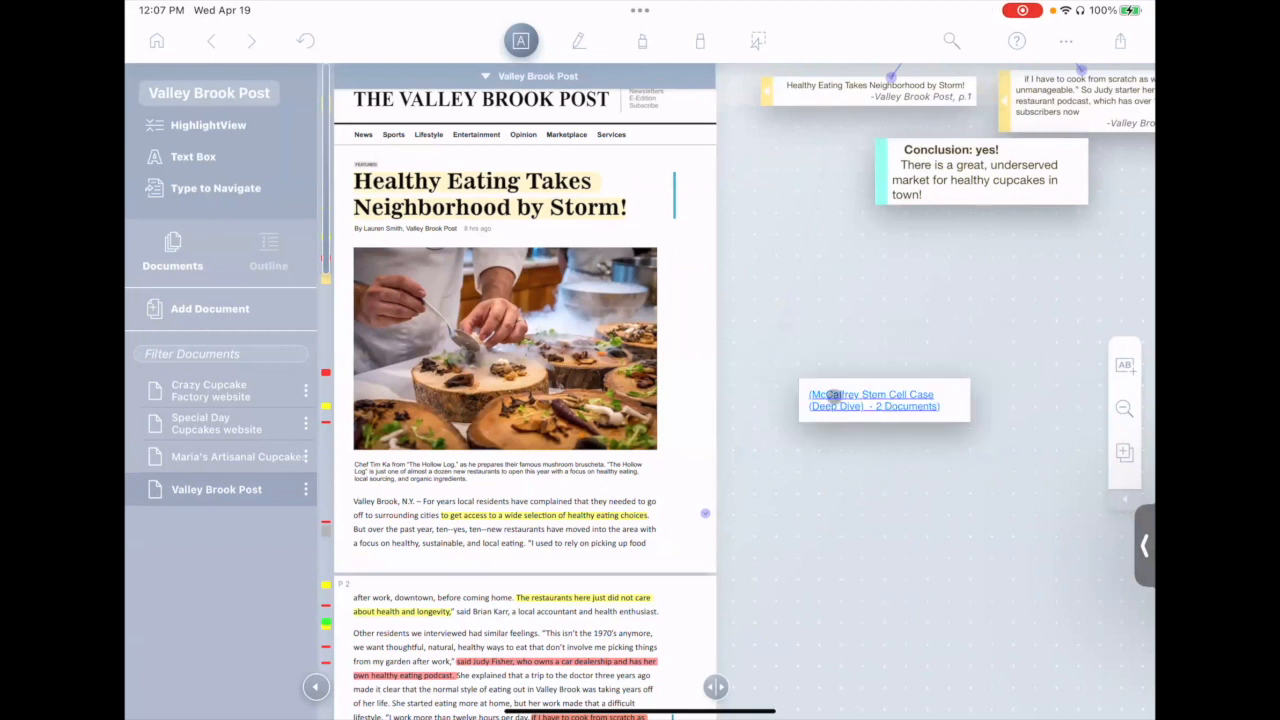
{"action": "mouse_move", "coordinate": [871, 399]}
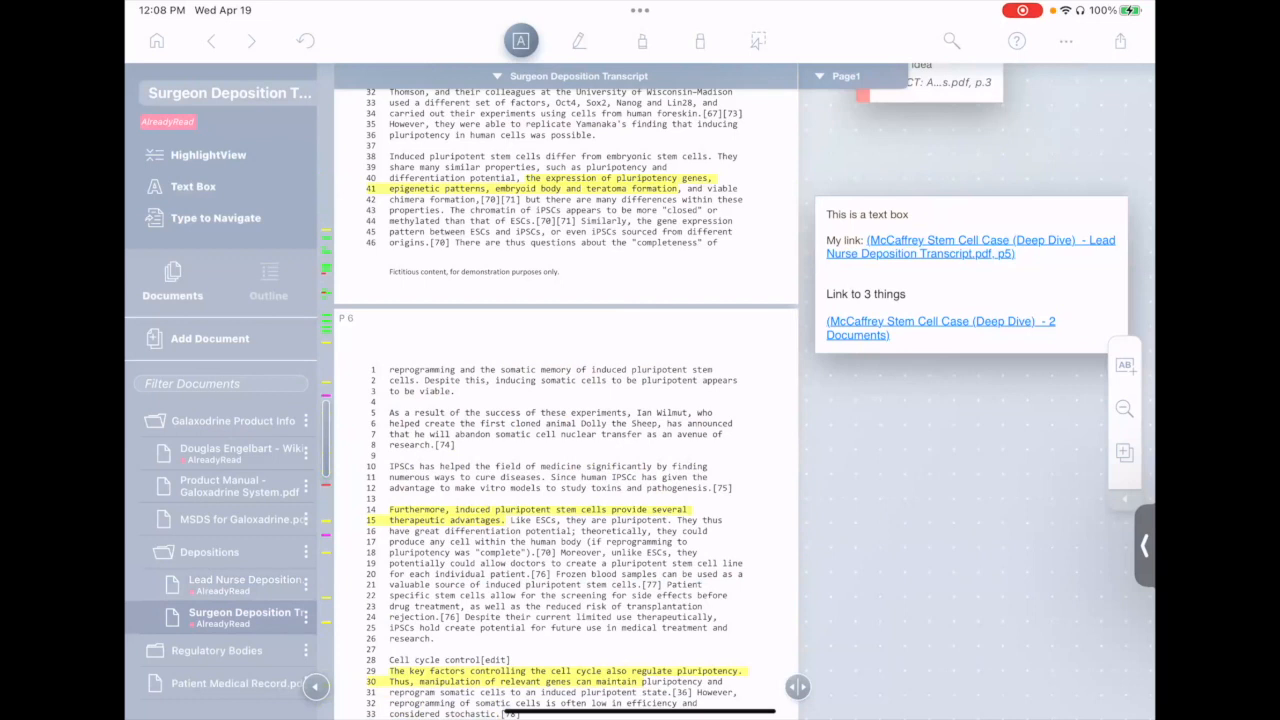
{"action": "left_click", "coordinate": [240, 485]}
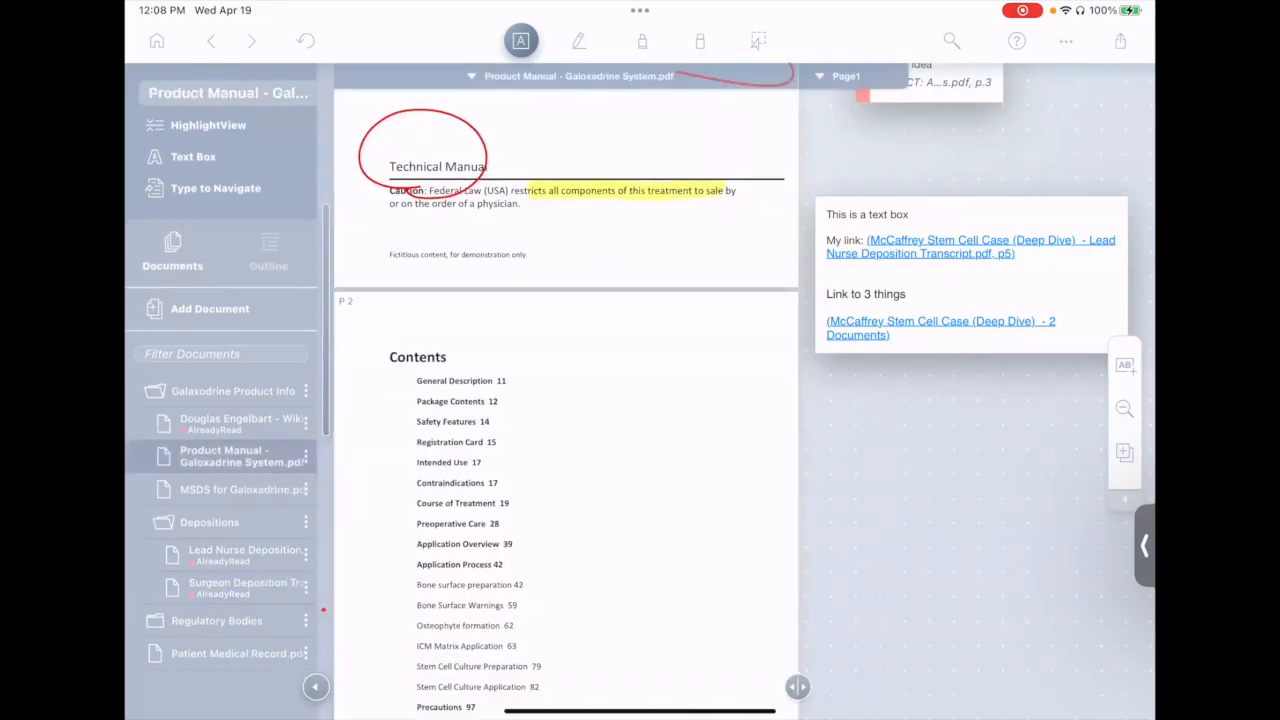
Open the pasted McCaffrey three-passage hyperlink in Word to return to the depositions in LiquidText.
{"action": "left_click", "coordinate": [940, 328]}
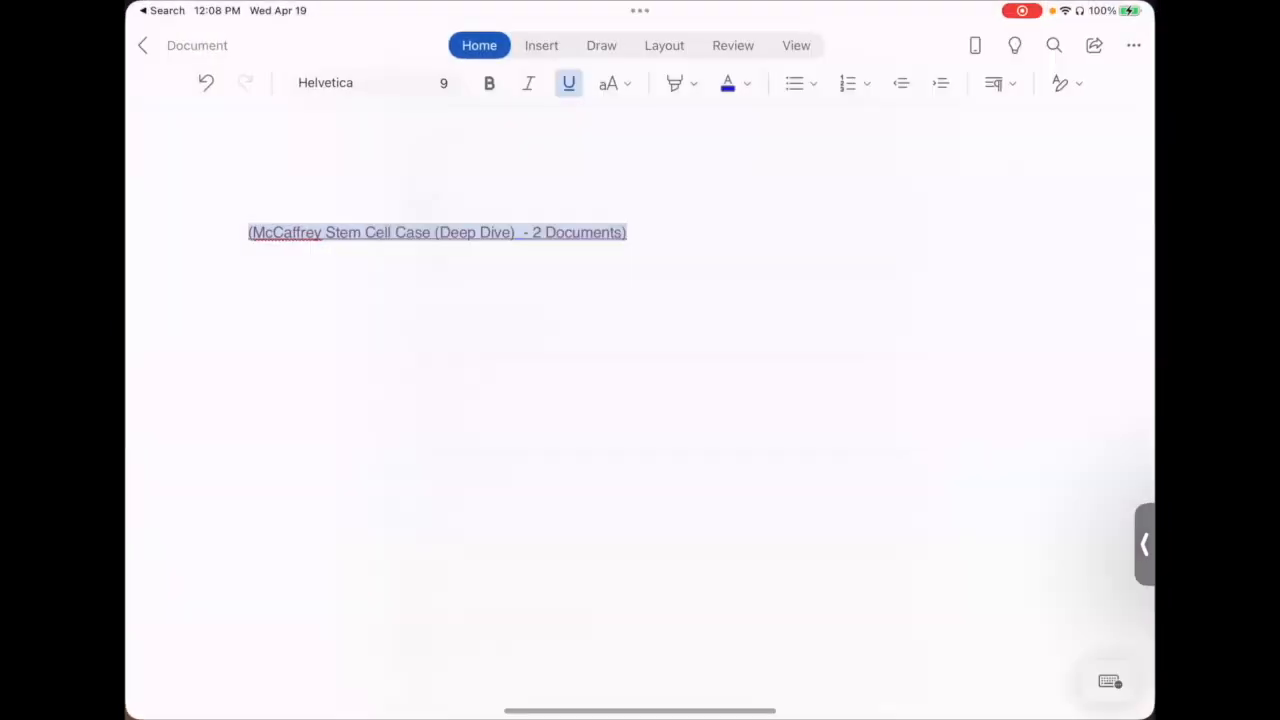
{"action": "key", "text": "delete"}
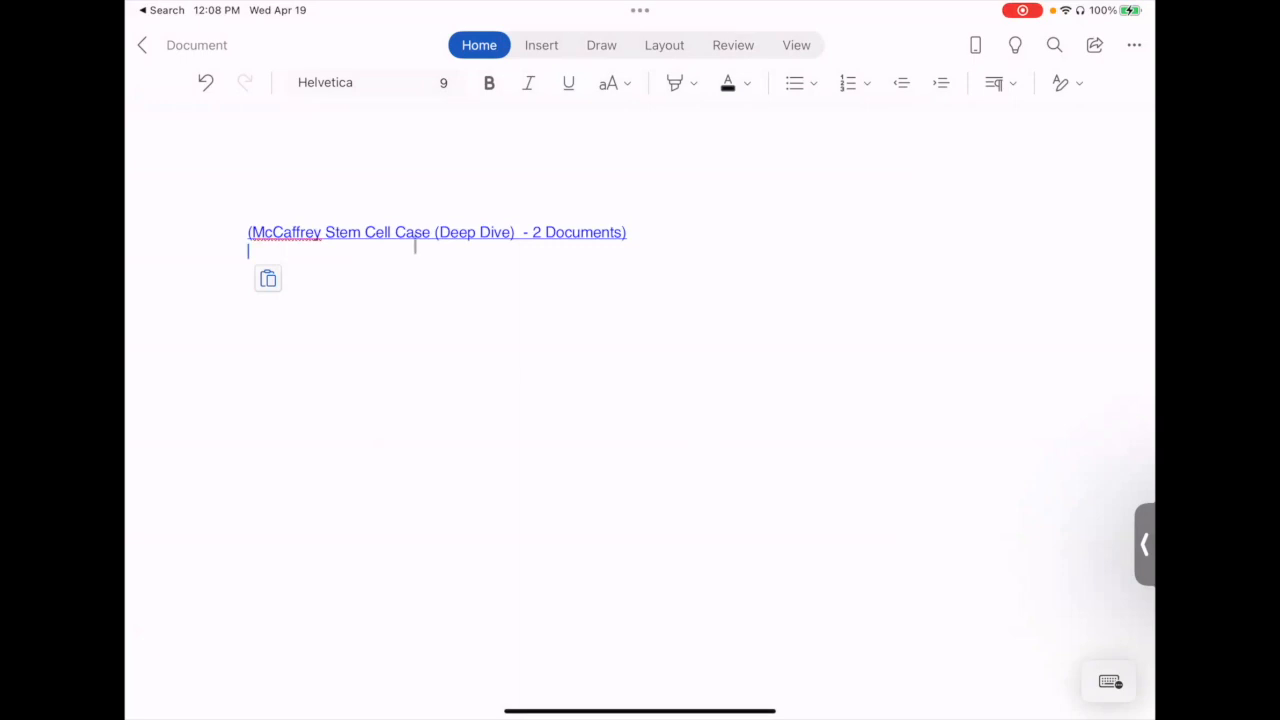
{"action": "left_click", "coordinate": [437, 232]}
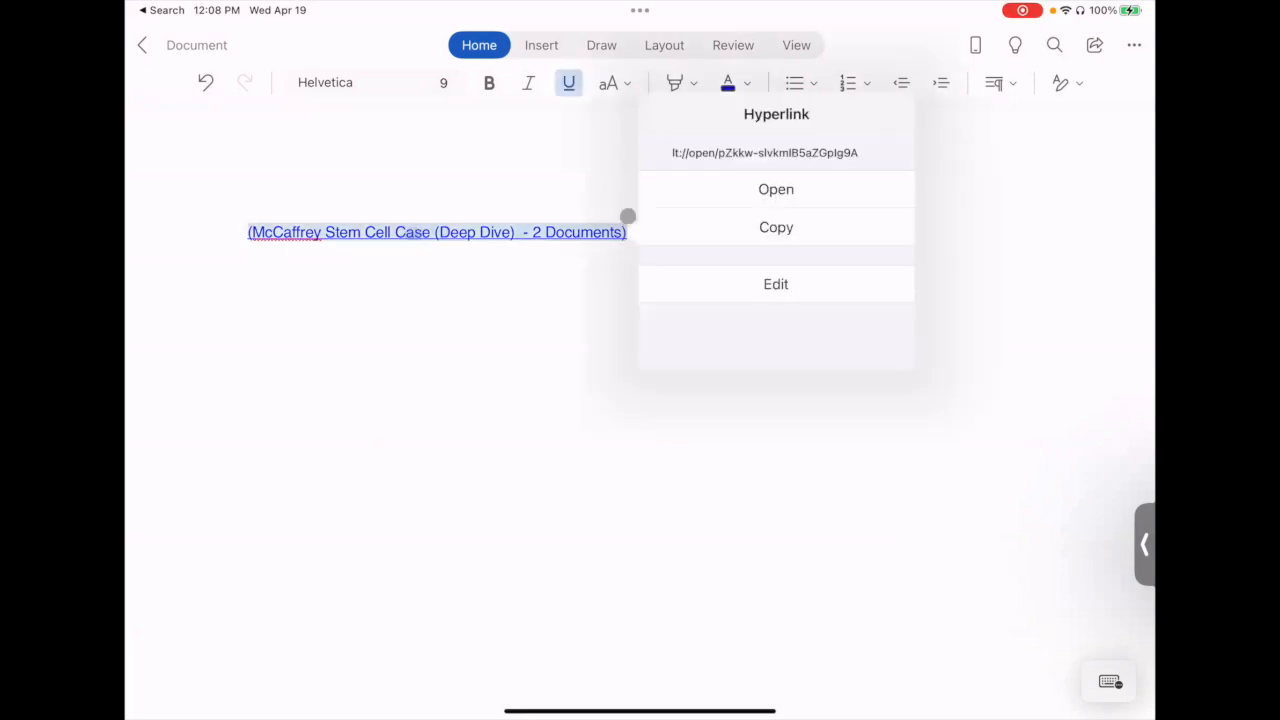
{"action": "left_click", "coordinate": [776, 189]}
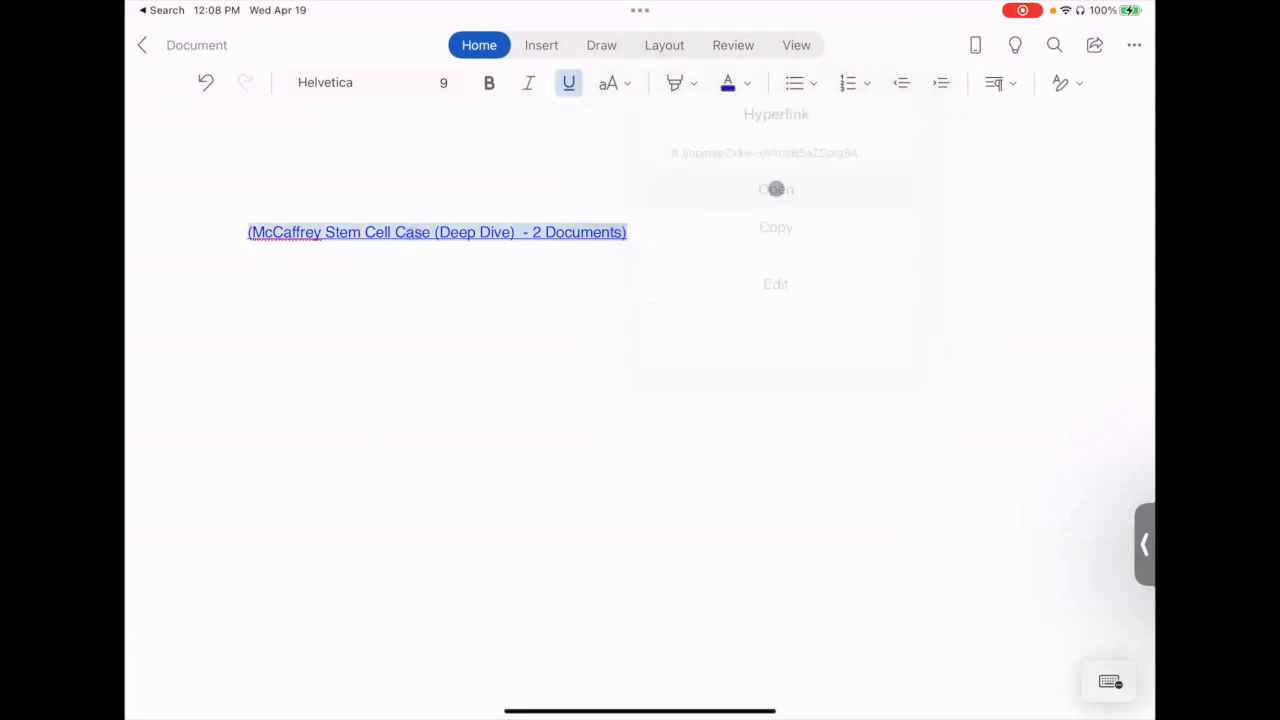
{"action": "left_click", "coordinate": [776, 189]}
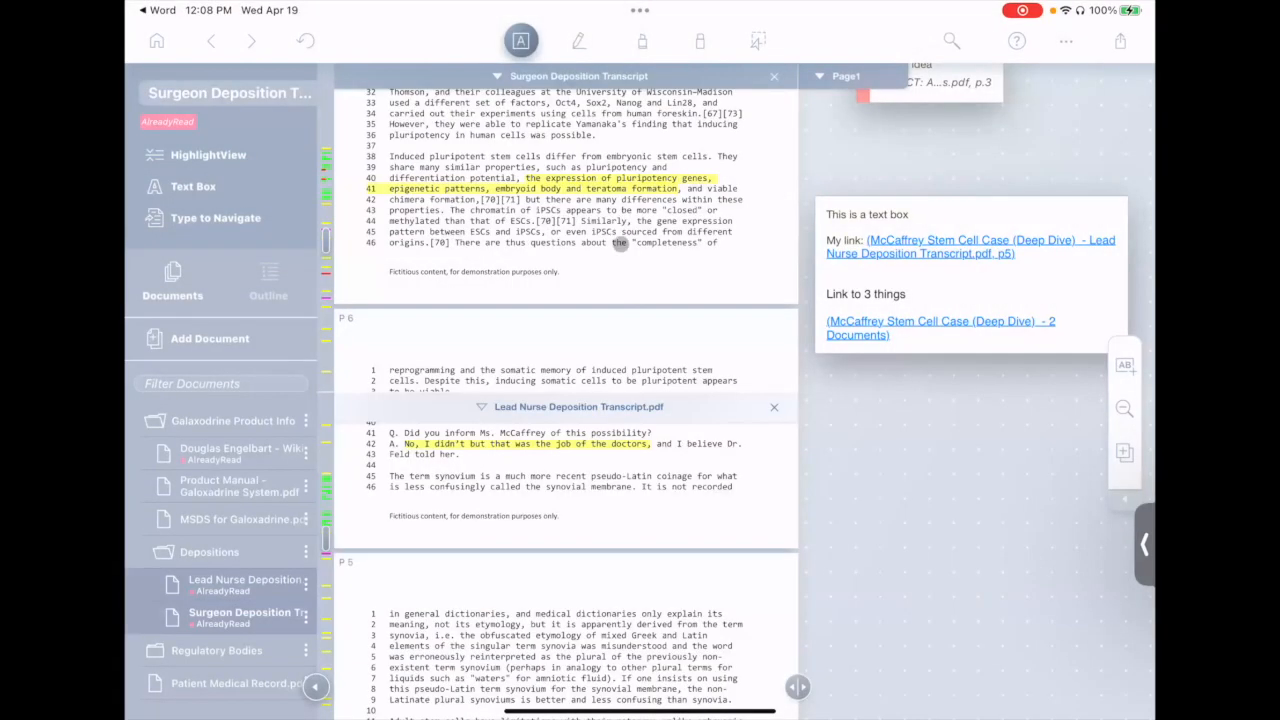